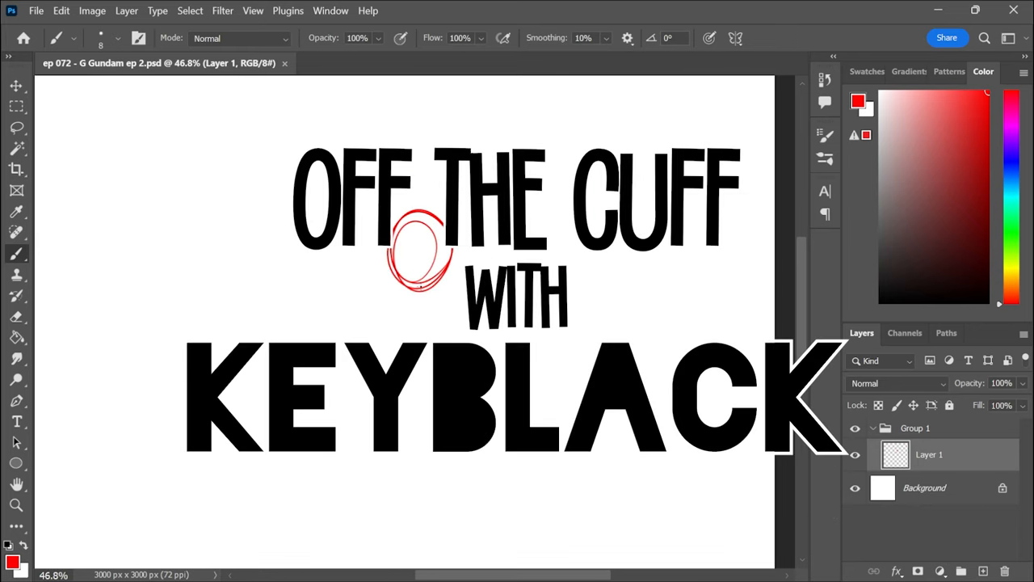
Sketch the figure's rough pose in red with one arm thrust high on Layer 1.
{"action": "left_click_drag", "start_coordinate": [420, 283], "coordinate": [493, 347]}
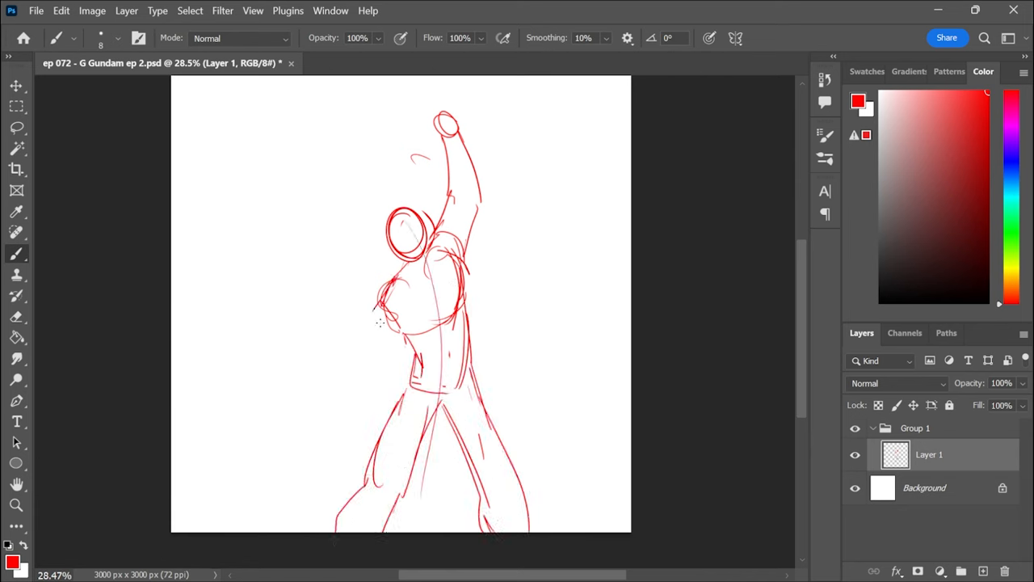
Add lines to the red gesture sketch and free-transform it to refine the pose.
{"action": "left_click_drag", "start_coordinate": [388, 324], "coordinate": [469, 372]}
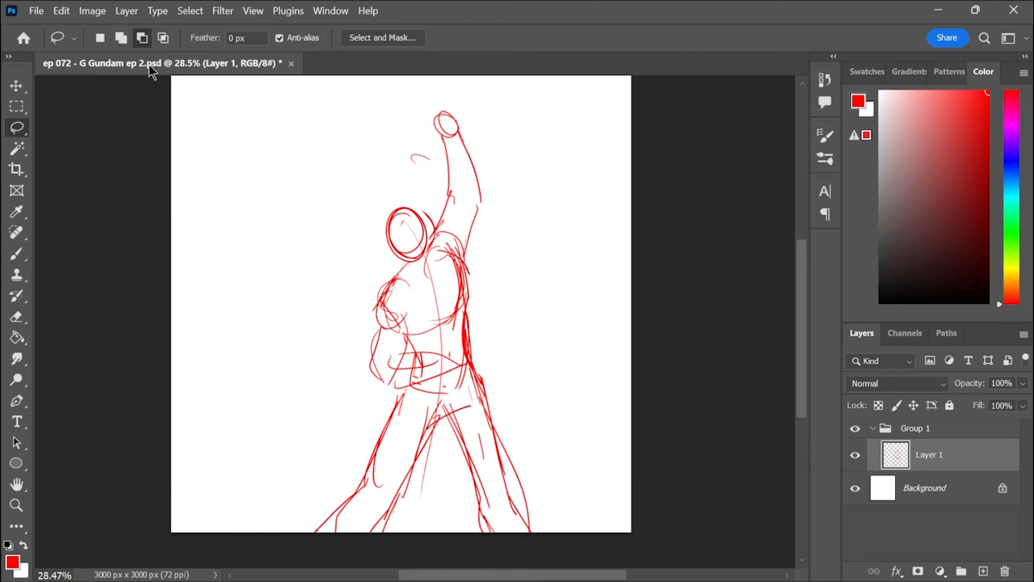
{"action": "key", "text": "ctrl+t"}
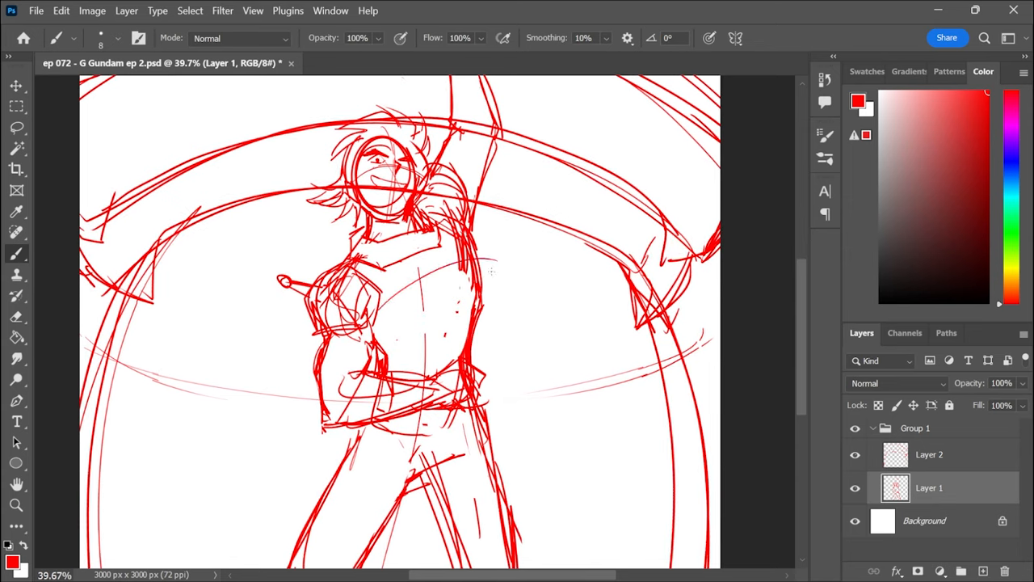
Add final red sketch lines across the face before inking it in black on Layer 3.
{"action": "left_click_drag", "start_coordinate": [356, 250], "coordinate": [493, 258]}
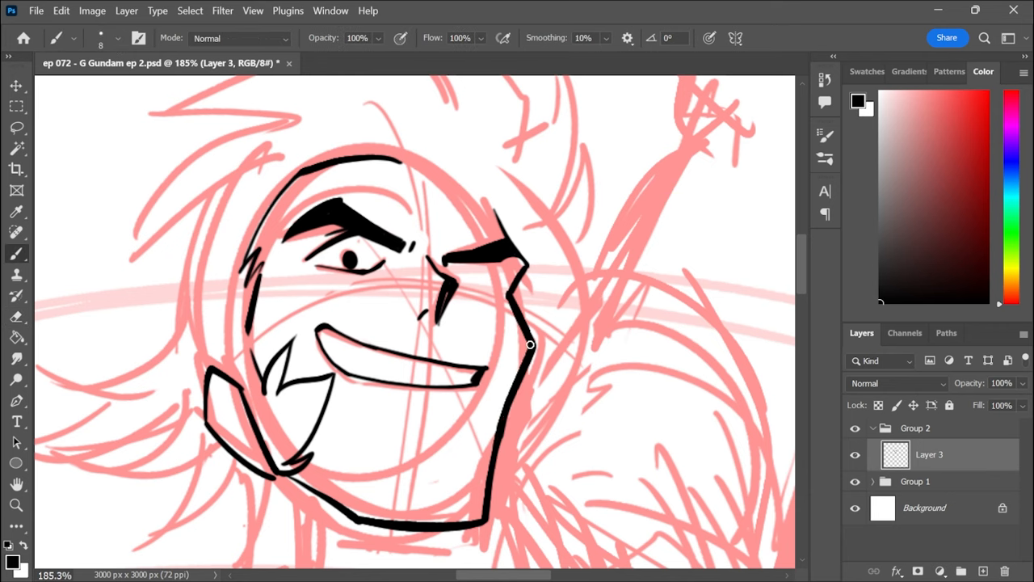
Continue the black ink lines from the face down toward the torso on Layer 3.
{"action": "left_click_drag", "start_coordinate": [530, 346], "coordinate": [461, 269]}
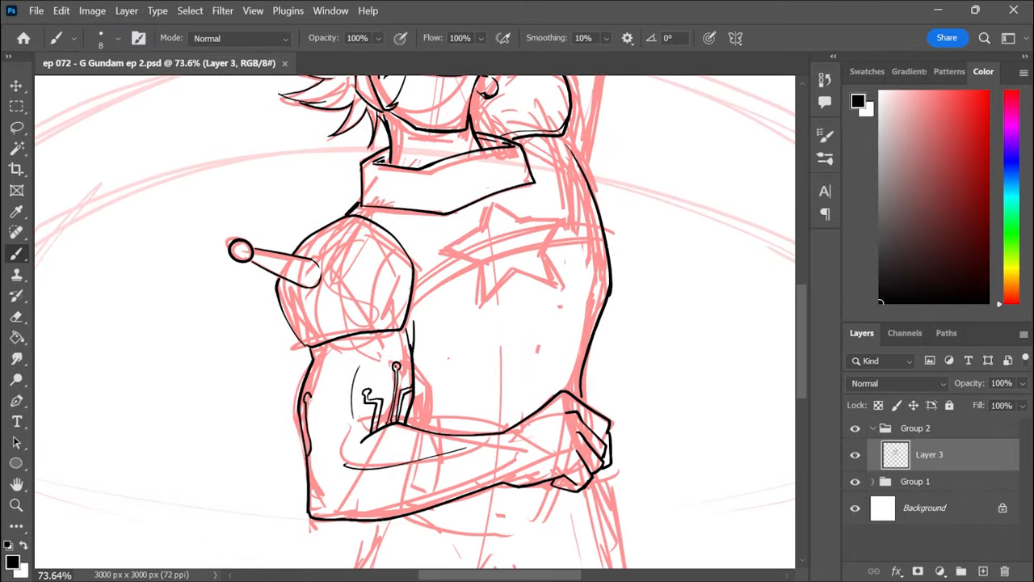
Draw circuit-line details along the forearm guard and its lower edge in black.
{"action": "left_click_drag", "start_coordinate": [322, 404], "coordinate": [323, 509]}
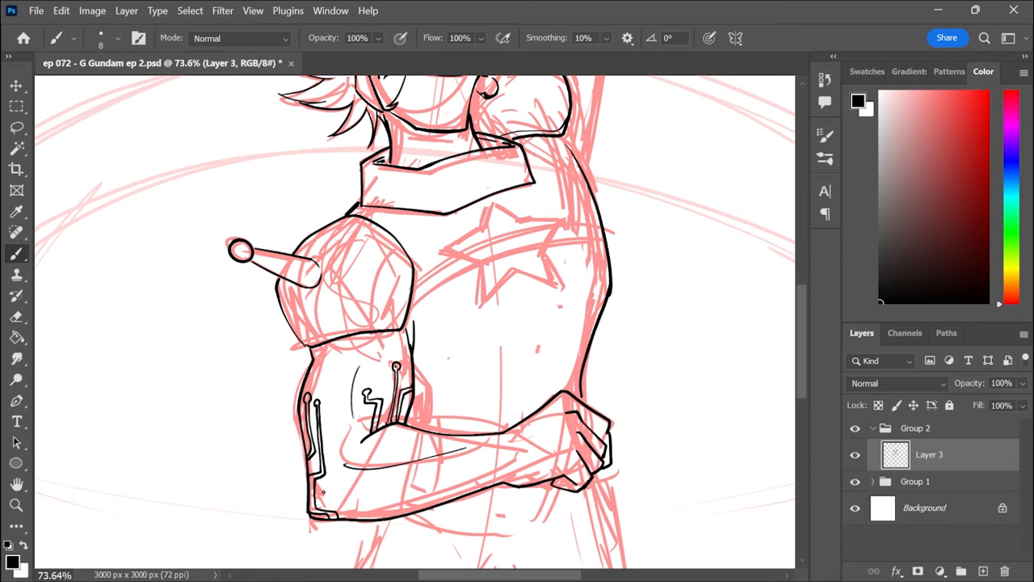
{"action": "left_click_drag", "start_coordinate": [323, 488], "coordinate": [372, 514]}
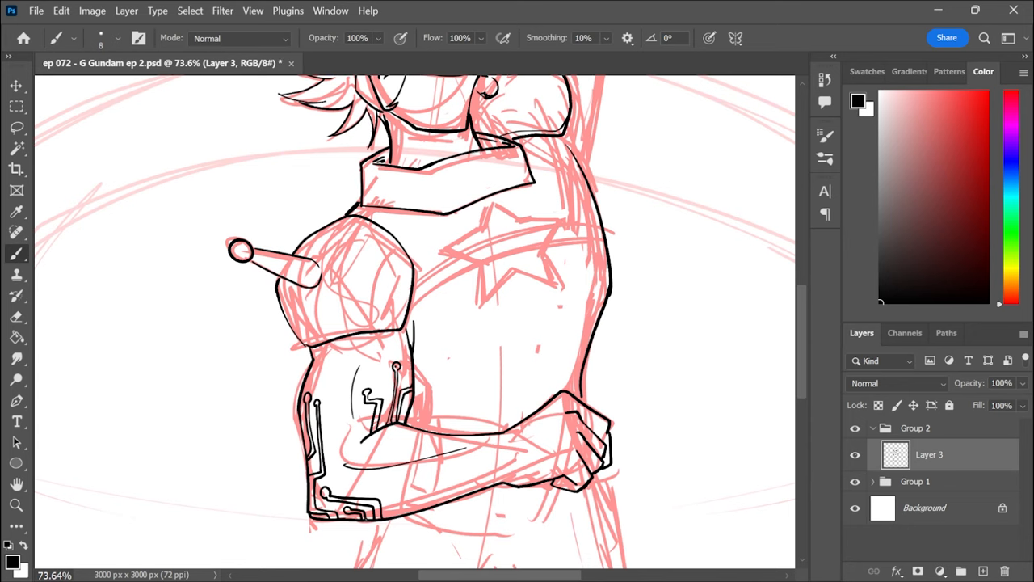
{"action": "scroll", "scroll_direction": "down", "scroll_amount": 3}
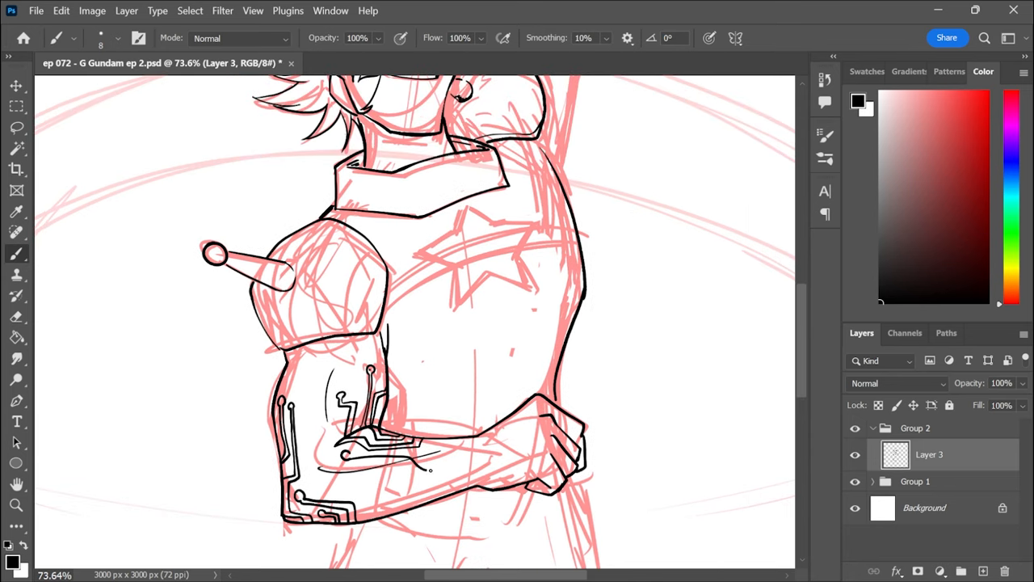
{"action": "left_click_drag", "start_coordinate": [348, 451], "coordinate": [465, 465]}
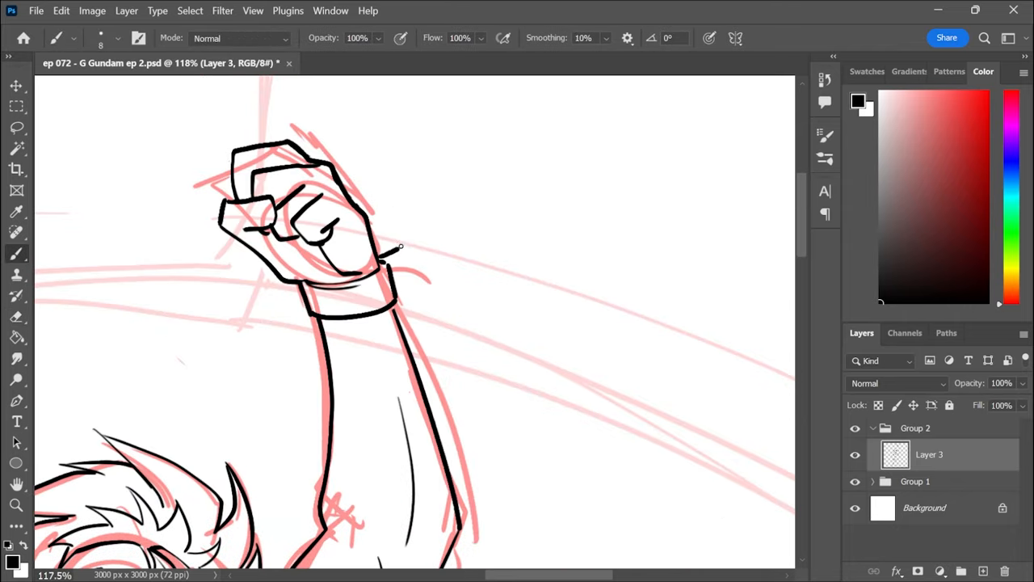
Ink a long black line over the red sketch along the figure's side.
{"action": "scroll", "scroll_direction": "down", "scroll_amount": 3}
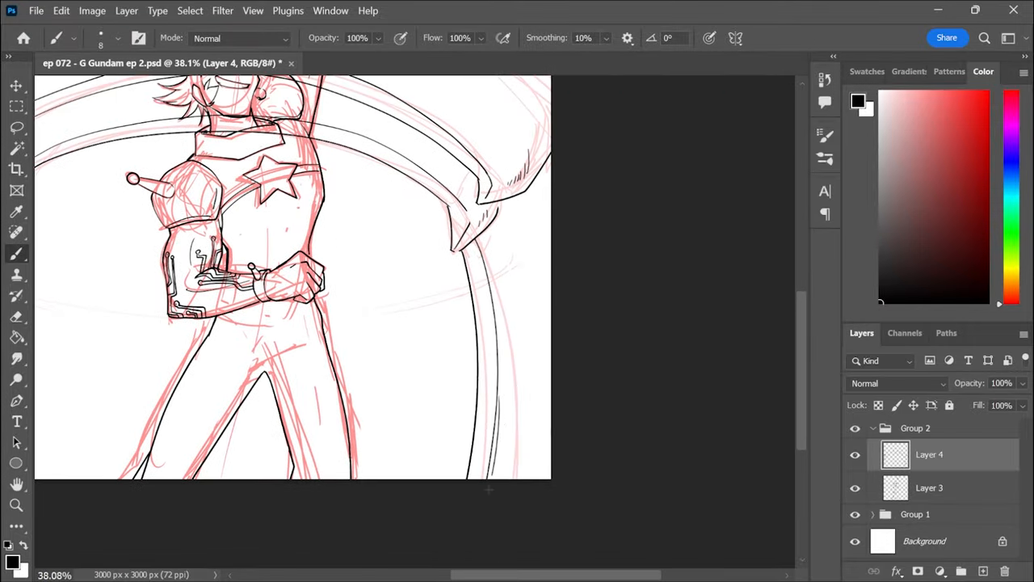
{"action": "left_click_drag", "start_coordinate": [533, 169], "coordinate": [517, 485]}
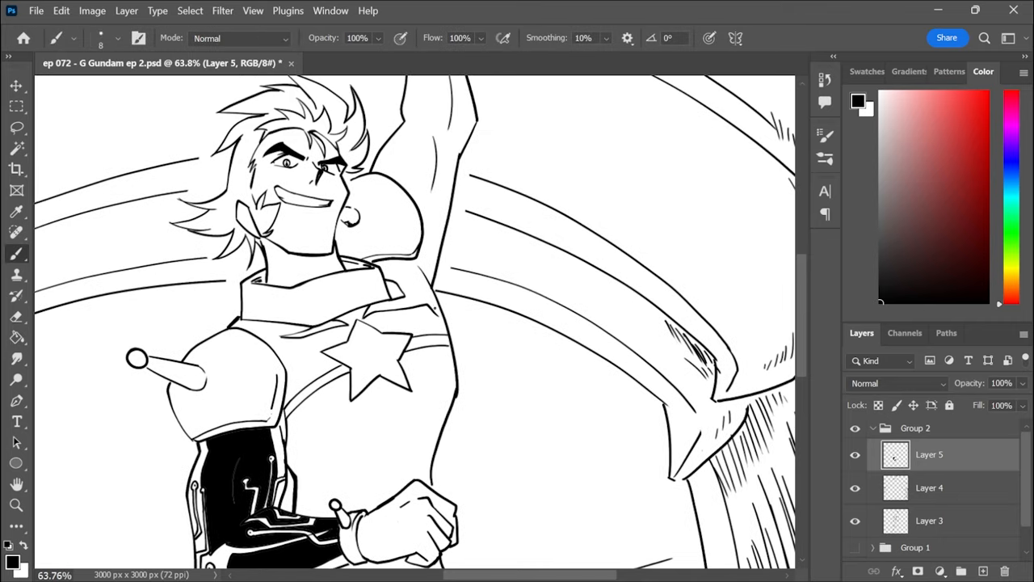
Scroll down the canvas to reach the raised arm and shoulder for black fills.
{"action": "scroll", "scroll_direction": "down", "scroll_amount": 3}
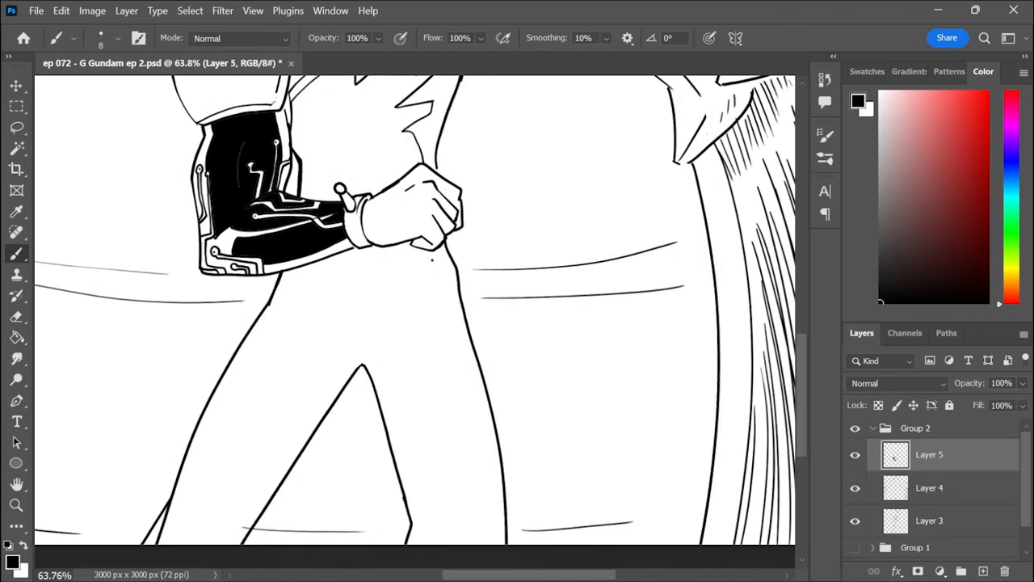
{"action": "scroll", "scroll_direction": "down", "scroll_amount": 3}
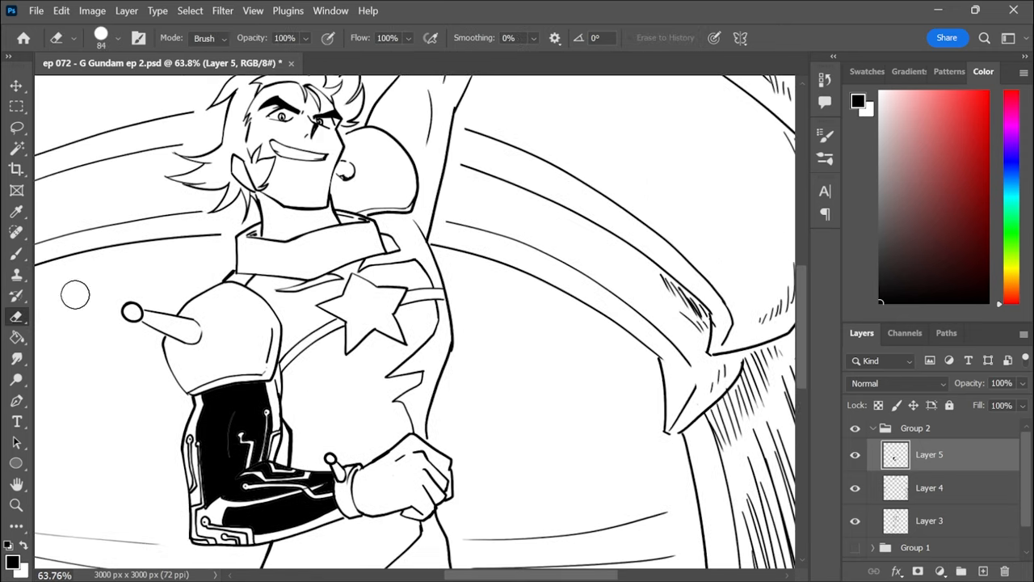
{"action": "scroll", "scroll_direction": "down", "scroll_amount": 3}
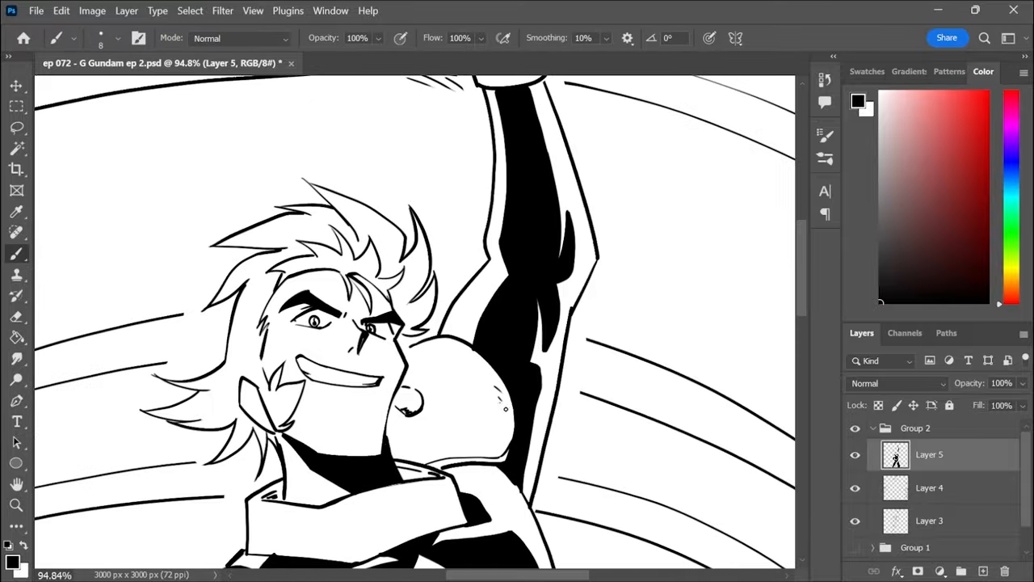
Move down to the torso and legs, then choose the Paint Bucket for the gray fill.
{"action": "scroll", "scroll_direction": "down", "scroll_amount": 3}
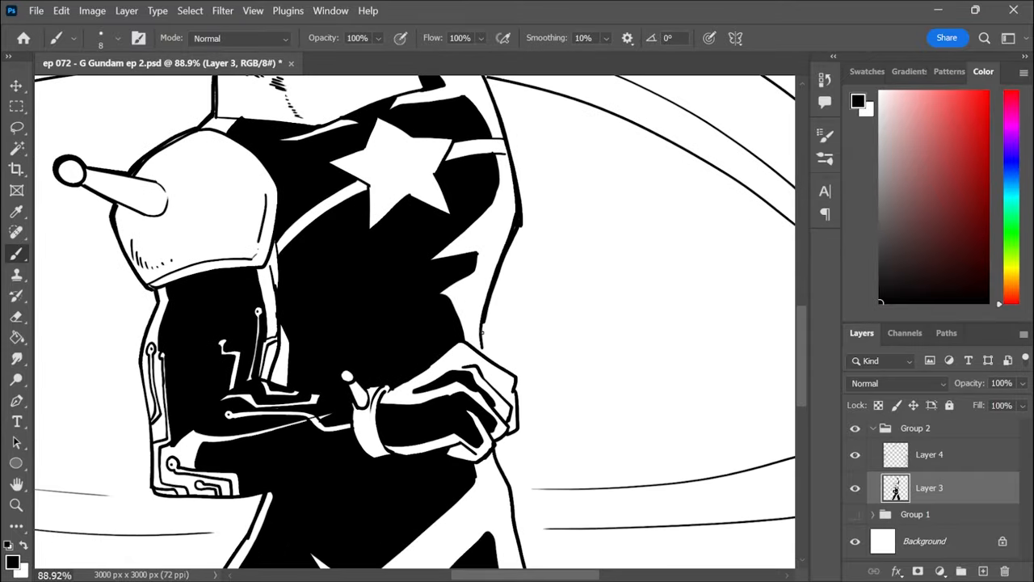
{"action": "scroll", "scroll_direction": "down", "scroll_amount": 3}
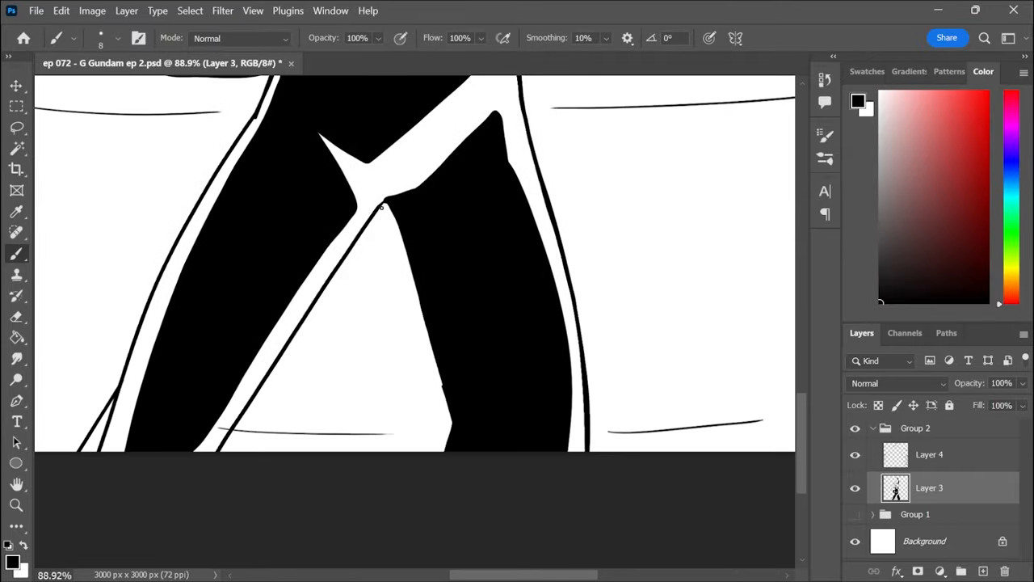
{"action": "scroll", "scroll_direction": "down", "scroll_amount": 3}
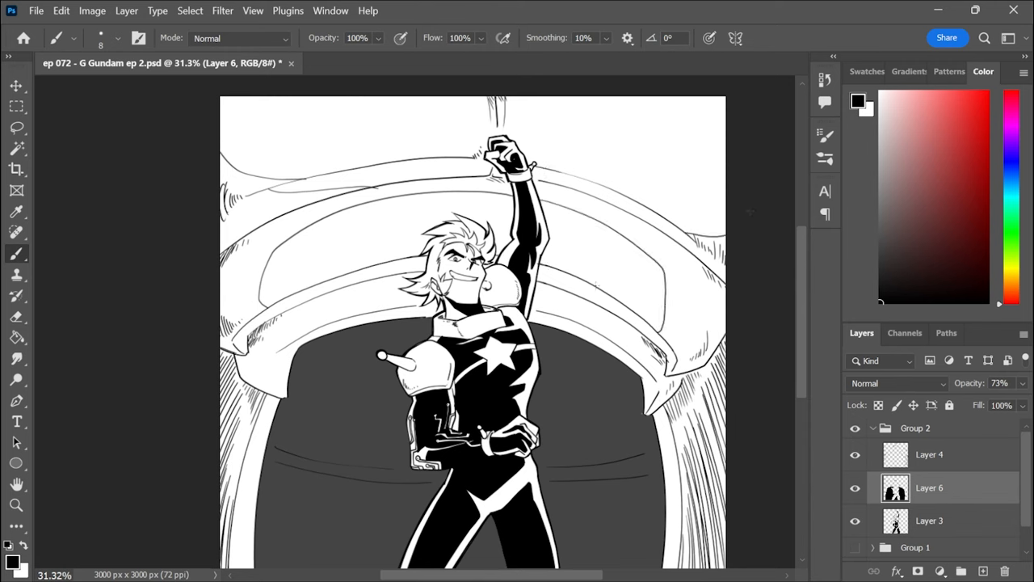
{"action": "left_click", "coordinate": [17, 338]}
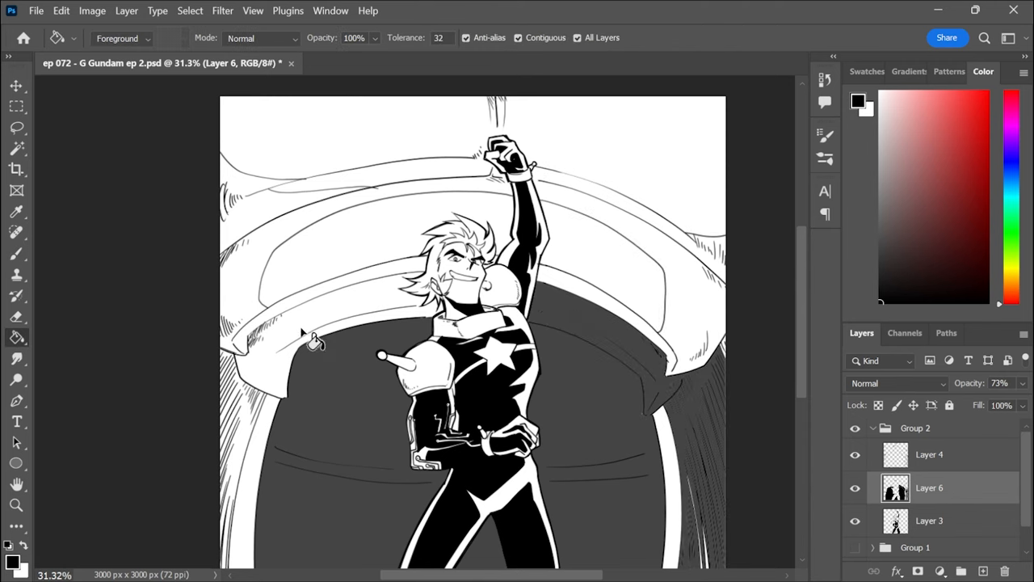